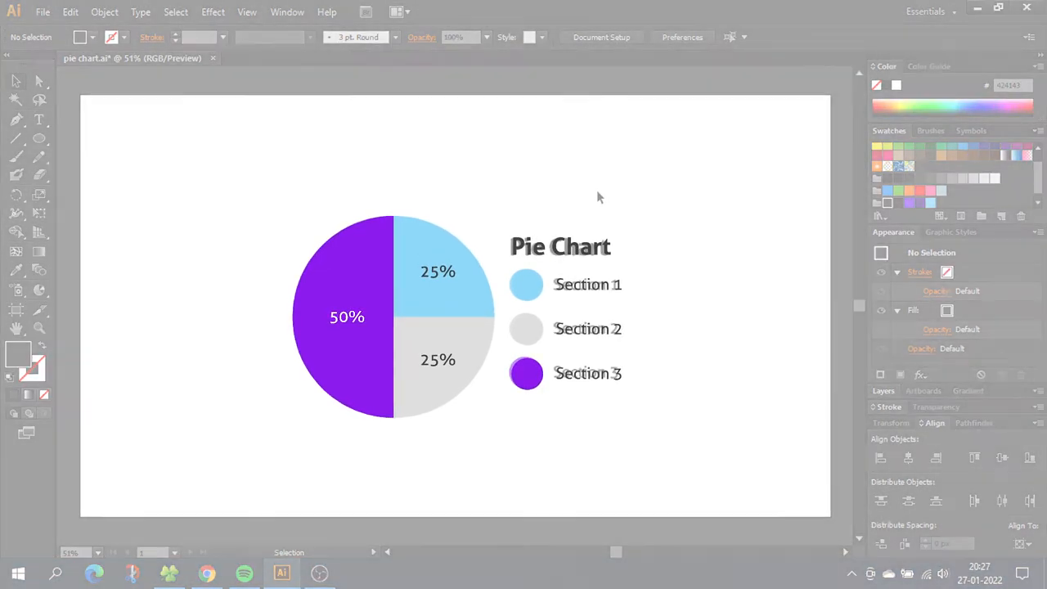
# Step: Show the new blank document and pick the Pie Graph Tool
pyautogui.click(42, 12)
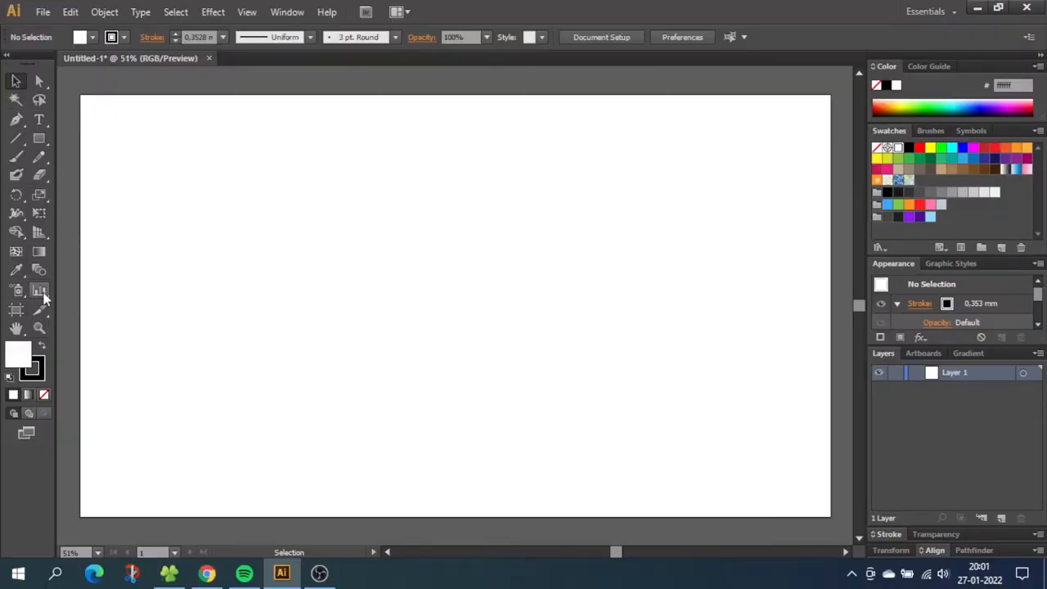
pyautogui.click(39, 290)
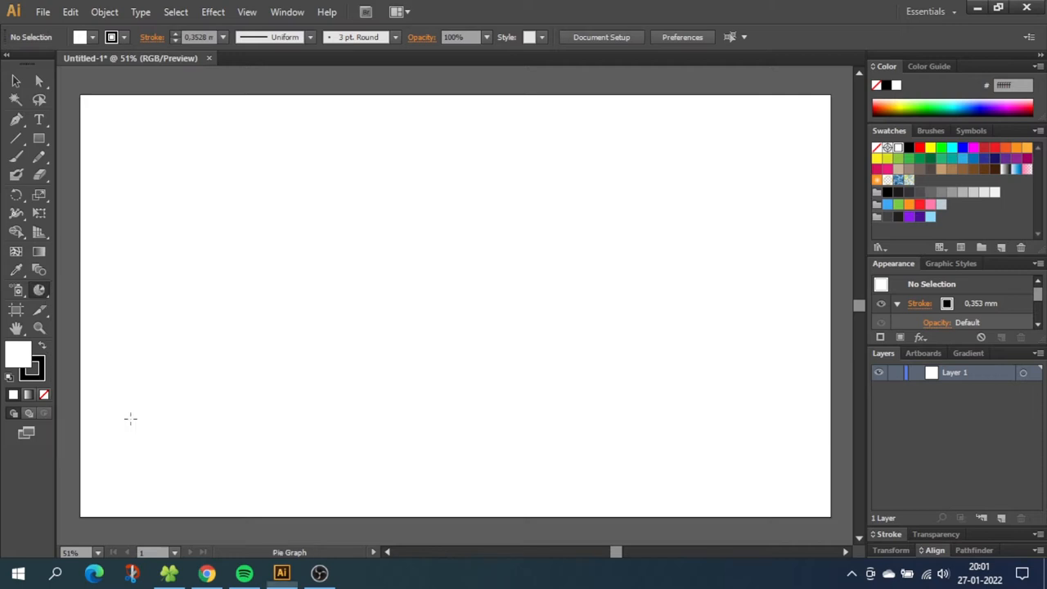
pyautogui.moveTo(39, 290)
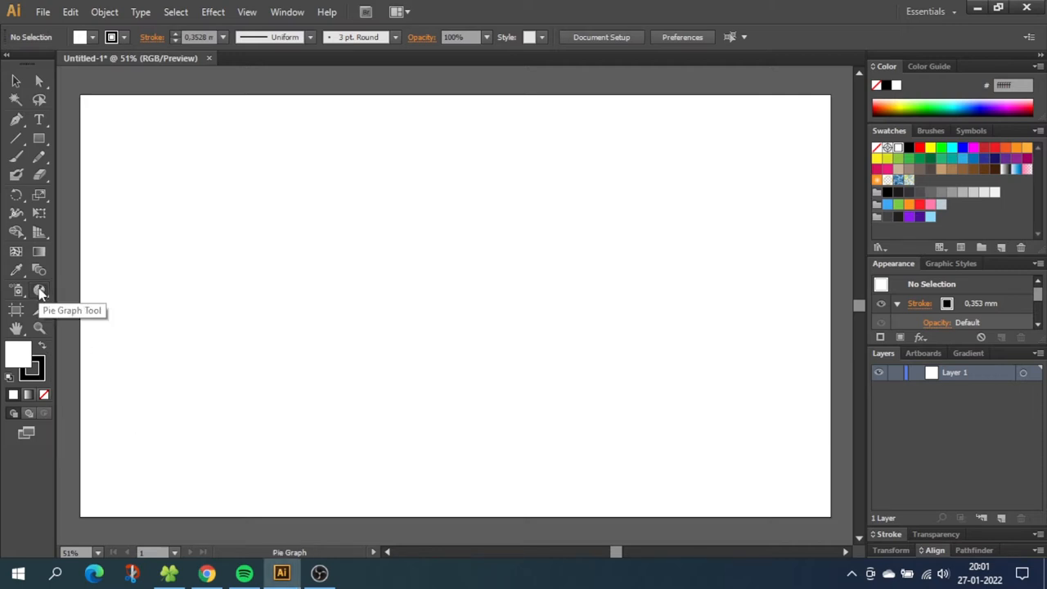
# Step: Keep Pie as the graph type with Legends in Wedges and no drop shadow
pyautogui.doubleClick(39, 291)
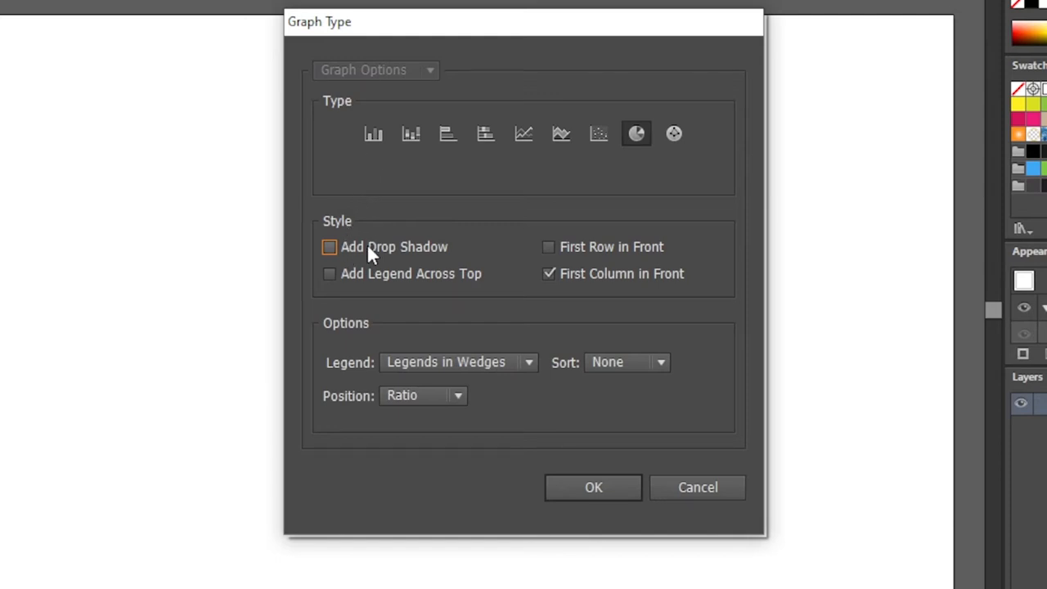
pyautogui.moveTo(422, 286)
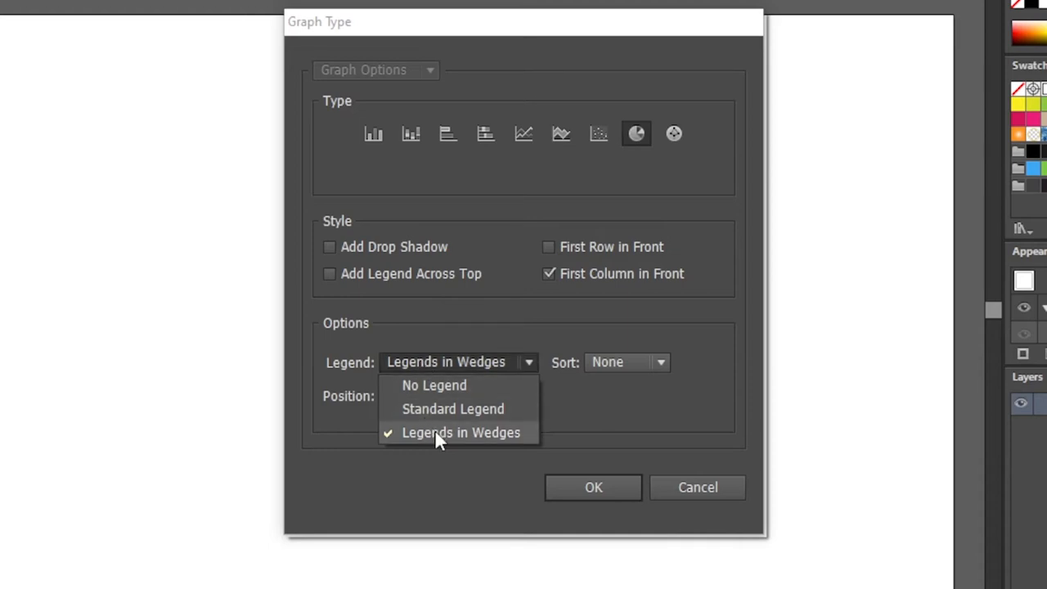
pyautogui.click(461, 432)
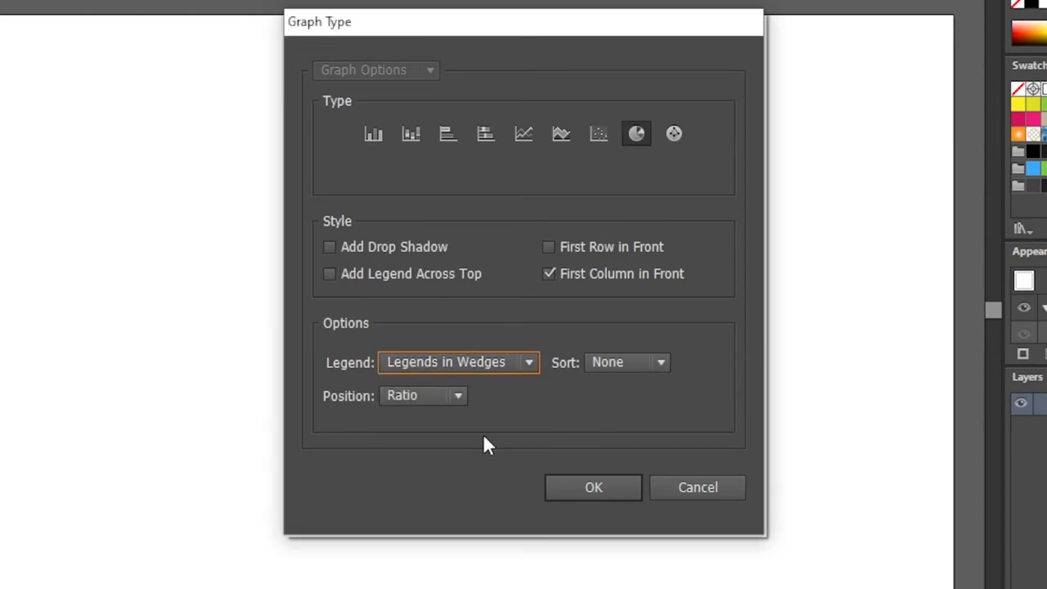
pyautogui.moveTo(476, 370)
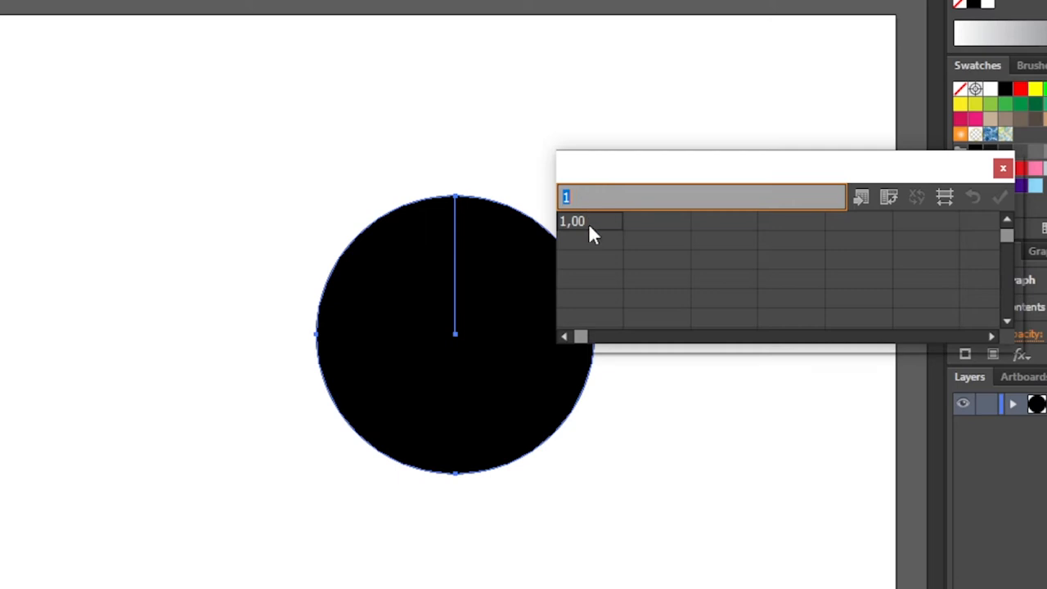
pyautogui.moveTo(776, 227)
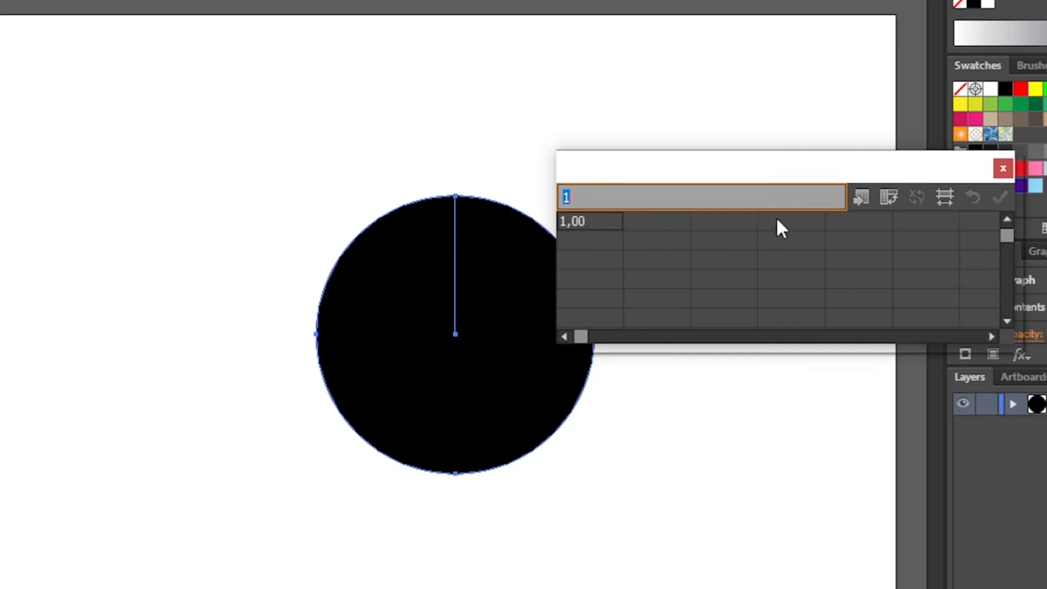
pyautogui.moveTo(714, 231)
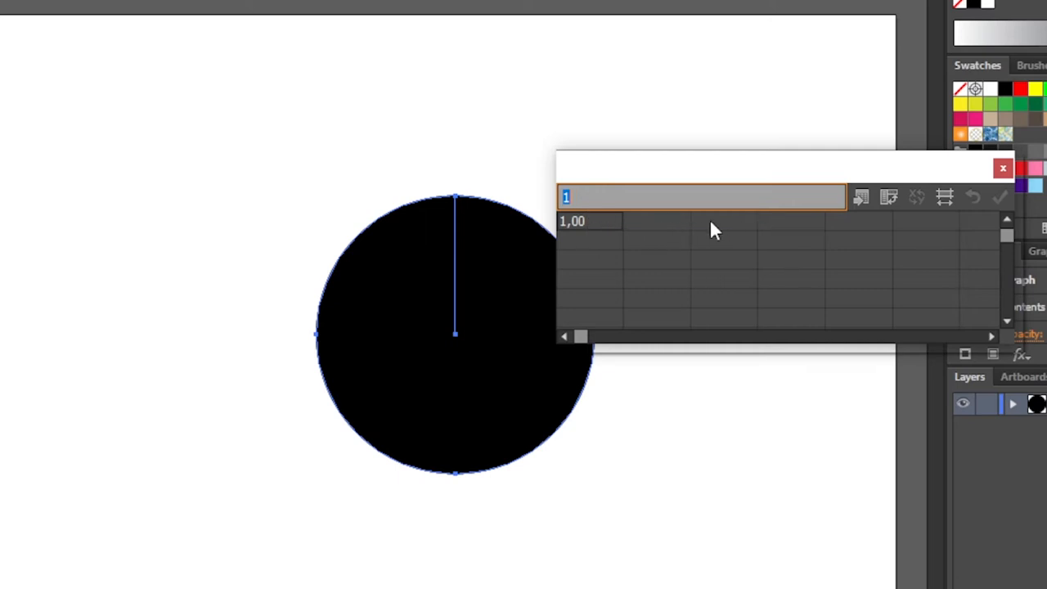
pyautogui.moveTo(601, 229)
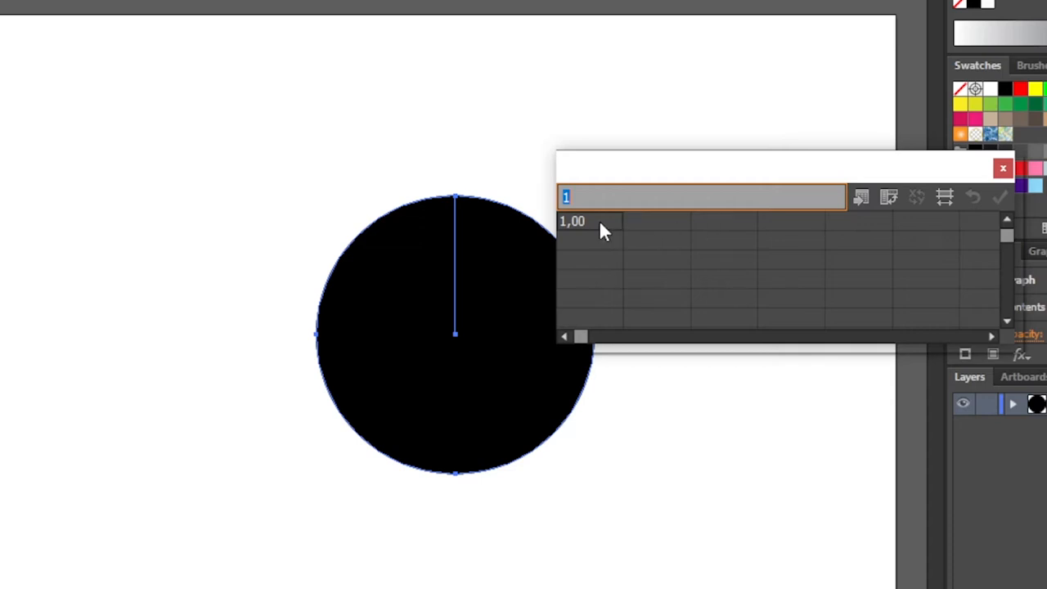
# Step: Enter labels 25%, 25%, 50% and values 25, 25, 50 in the data sheet
pyautogui.write('25%')
pyautogui.click(725, 221)
pyautogui.write('50')
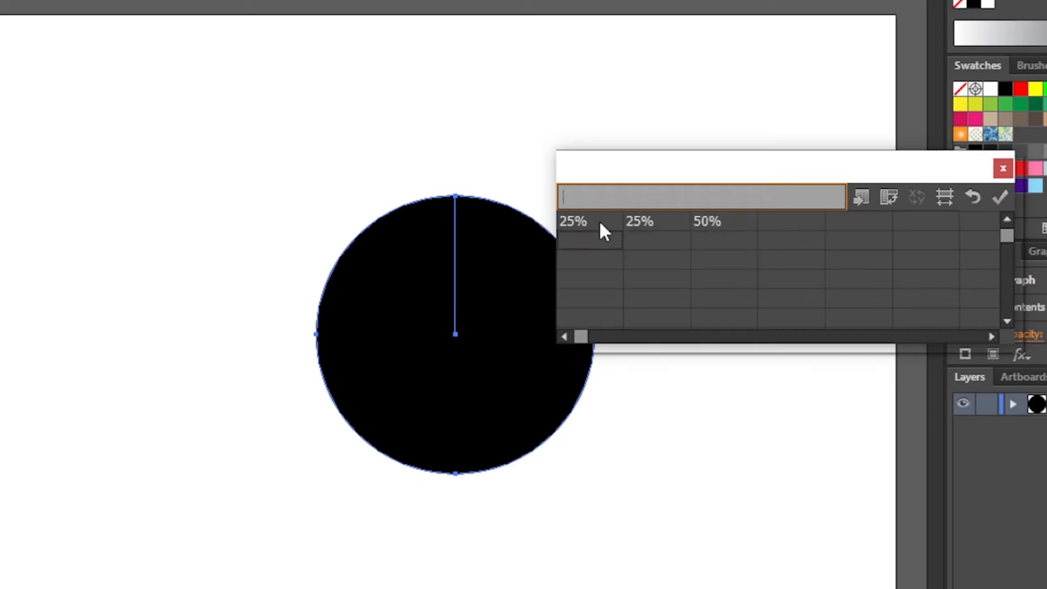
pyautogui.write('25,00')
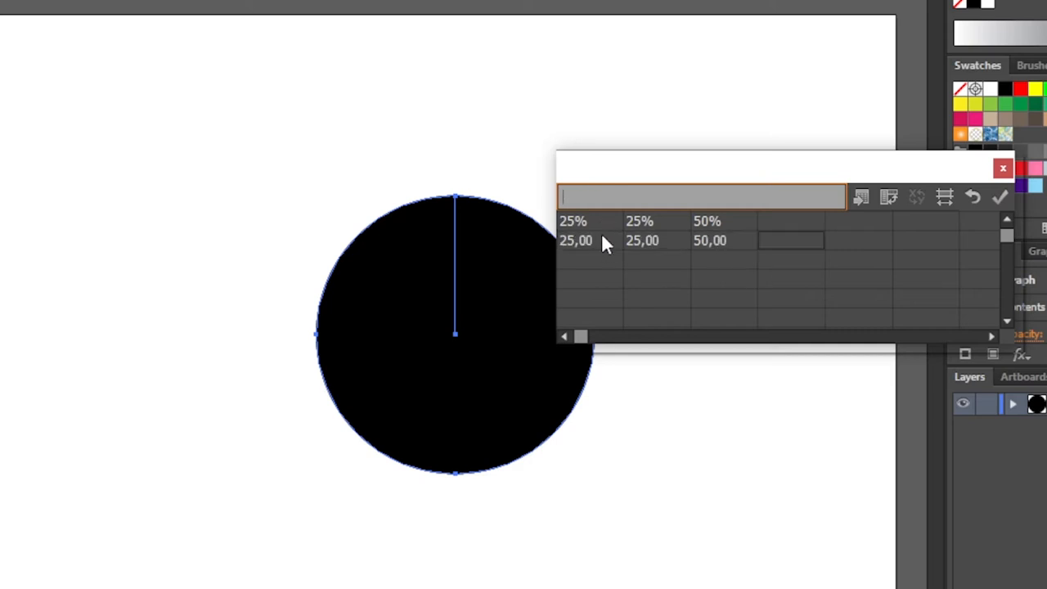
pyautogui.moveTo(726, 248)
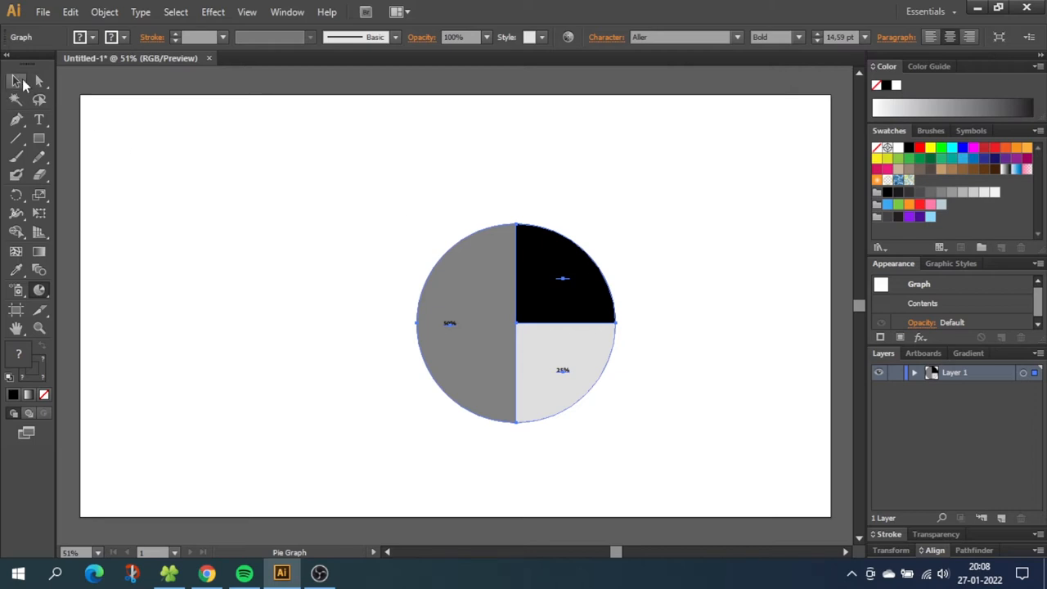
# Step: Select the whole pie graph and set its label font to 40 pt Regular
pyautogui.click(15, 80)
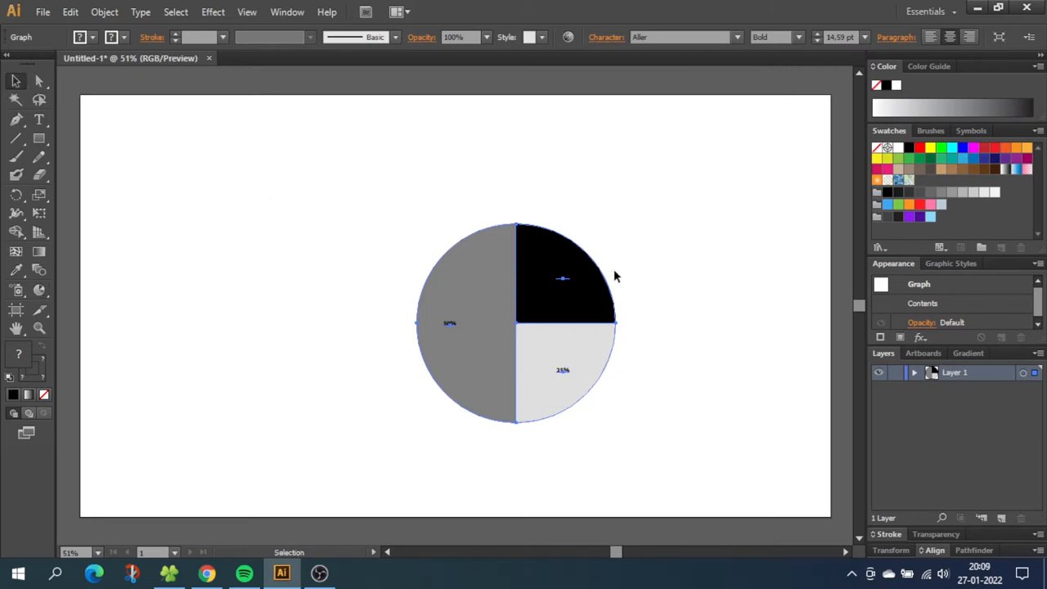
pyautogui.click(864, 37)
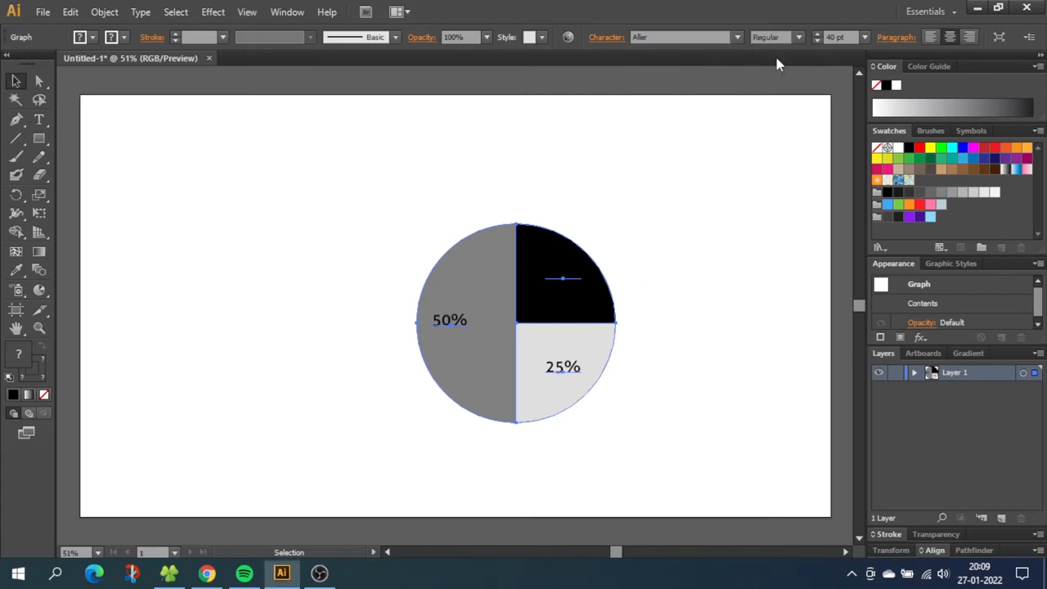
pyautogui.moveTo(638, 286)
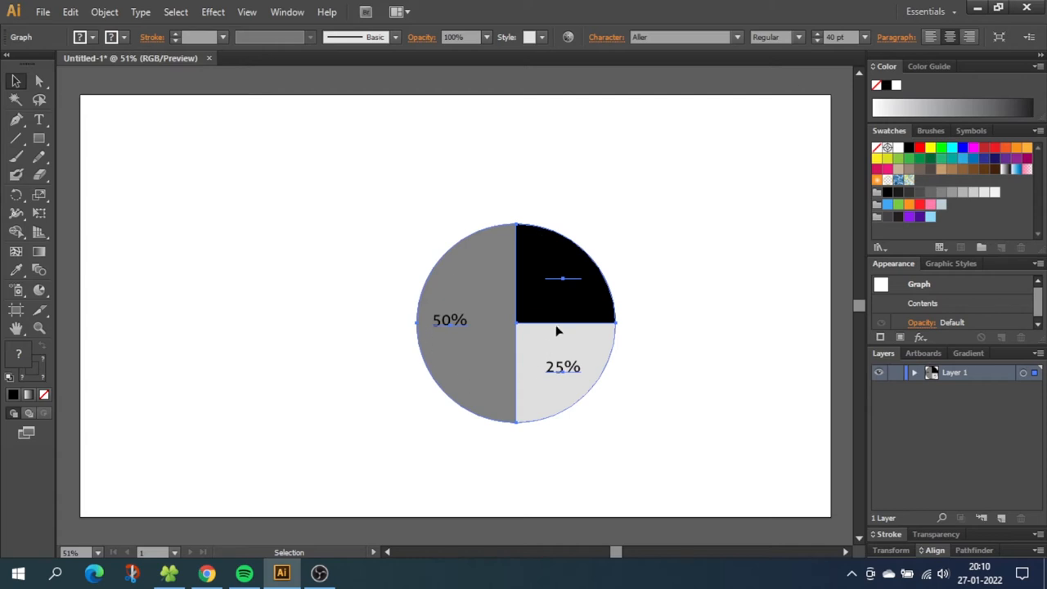
pyautogui.moveTo(507, 272)
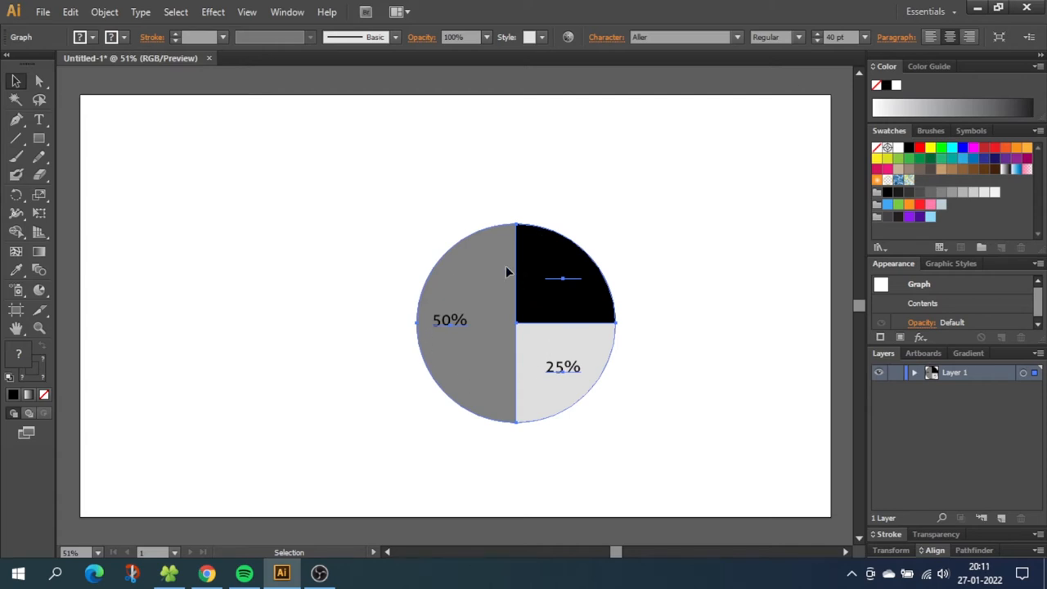
pyautogui.moveTo(462, 227)
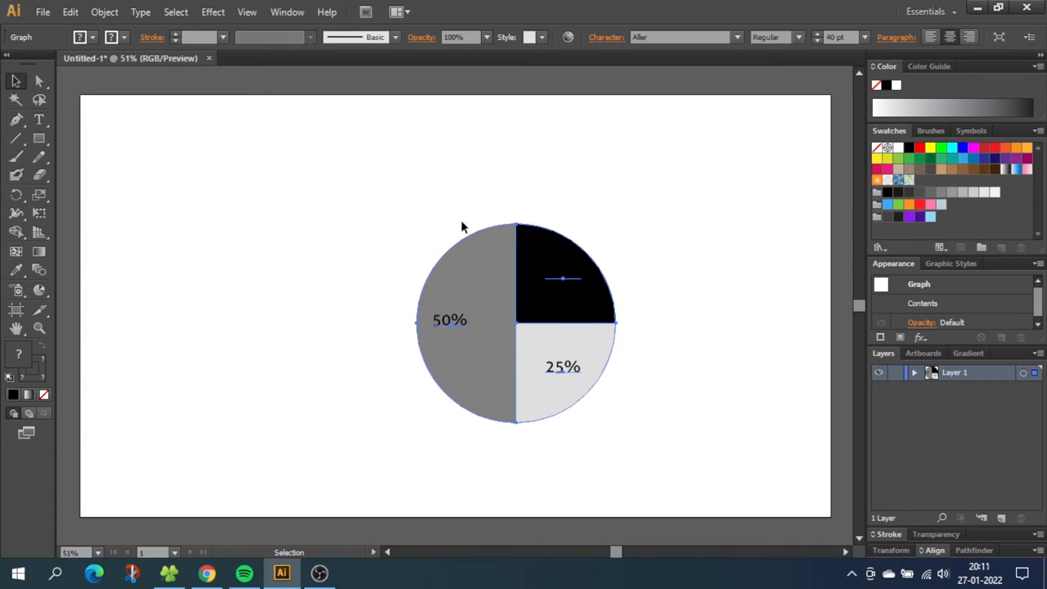
# Step: Give the pie graph a 4 mm stroke weight
pyautogui.click(221, 36)
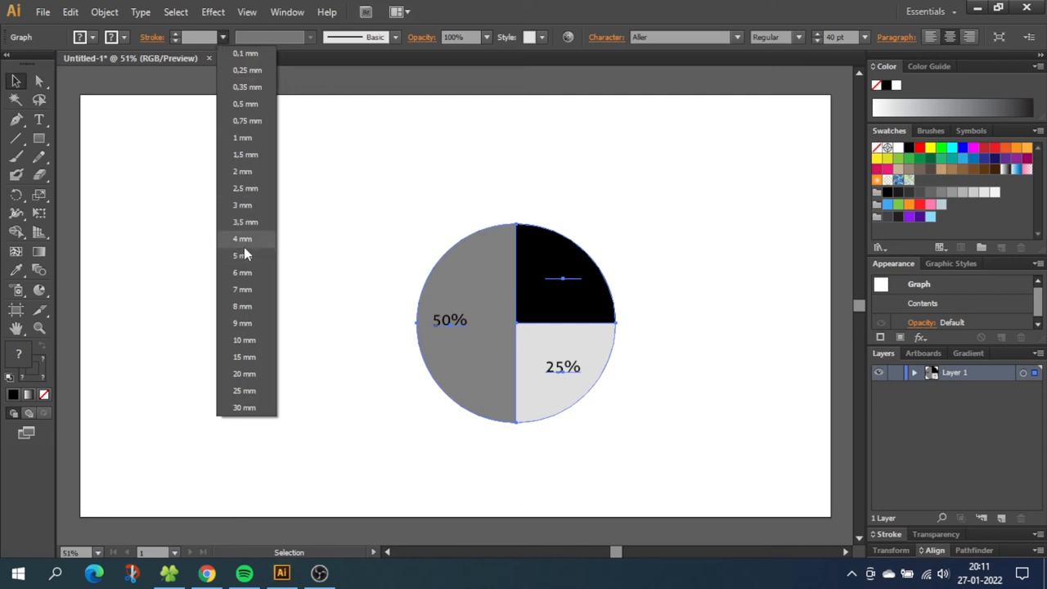
pyautogui.click(242, 238)
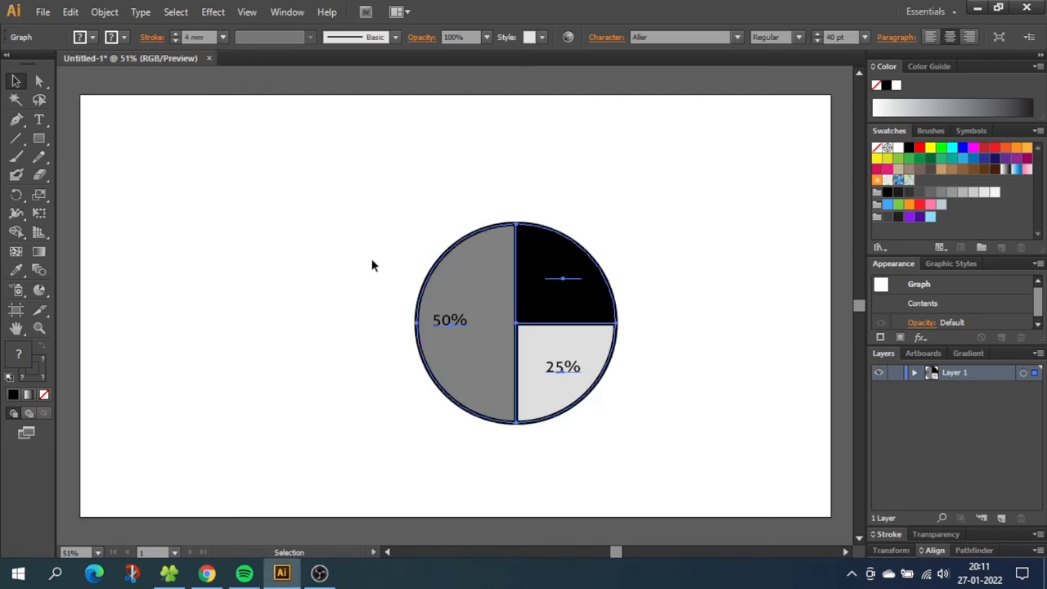
pyautogui.moveTo(120, 353)
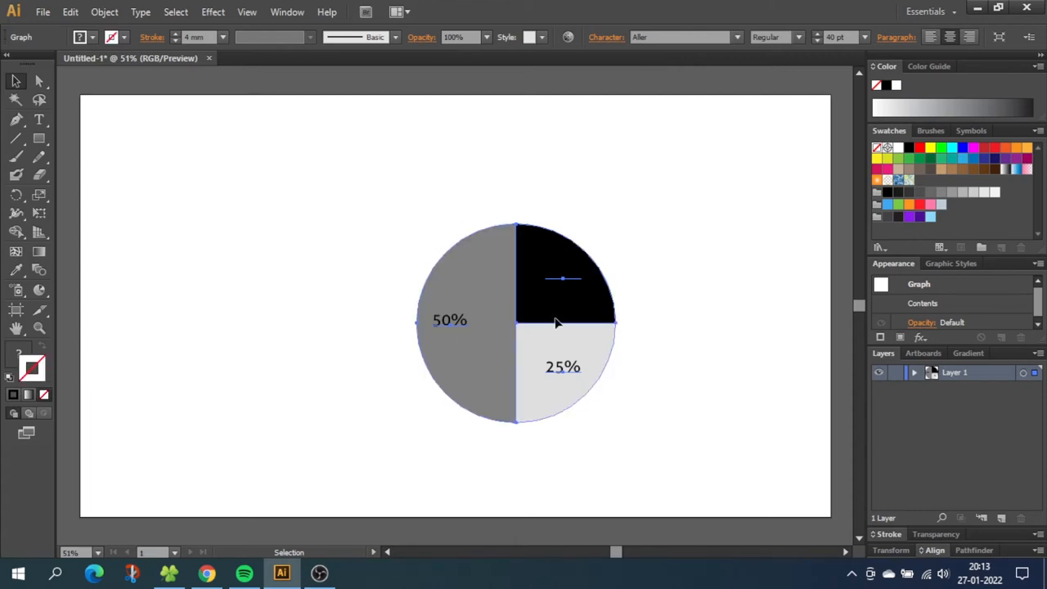
pyautogui.moveTo(402, 247)
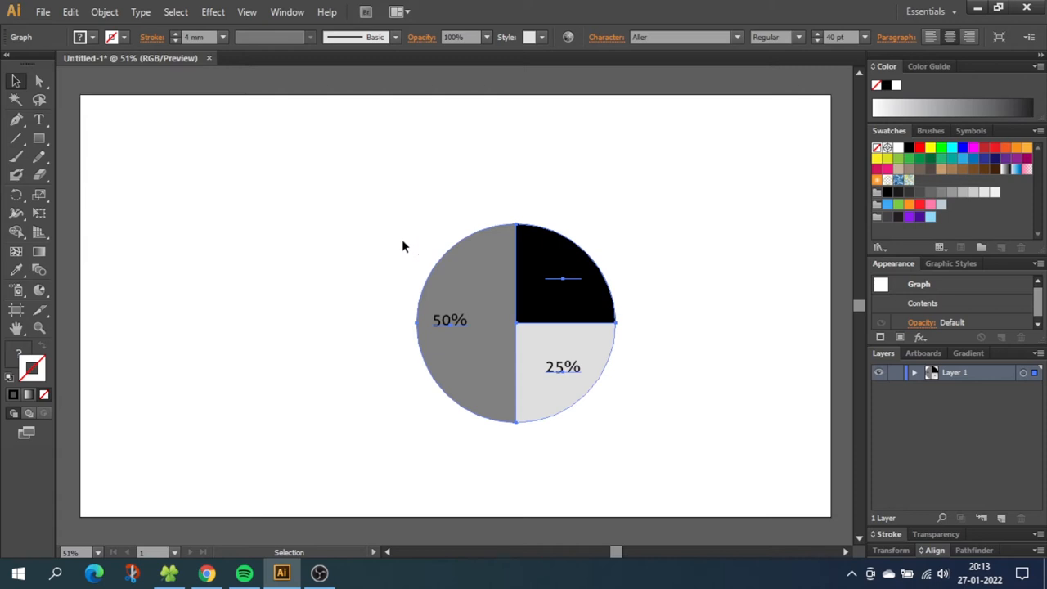
pyautogui.moveTo(38, 80)
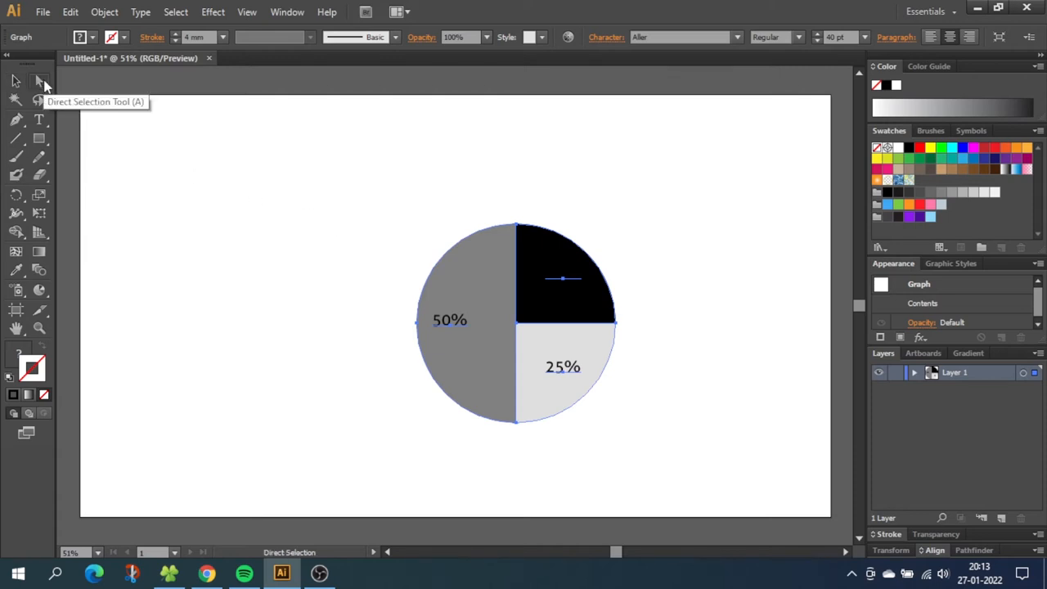
# Step: Fill the top-right 25% wedge with a light blue swatch
pyautogui.click(560, 270)
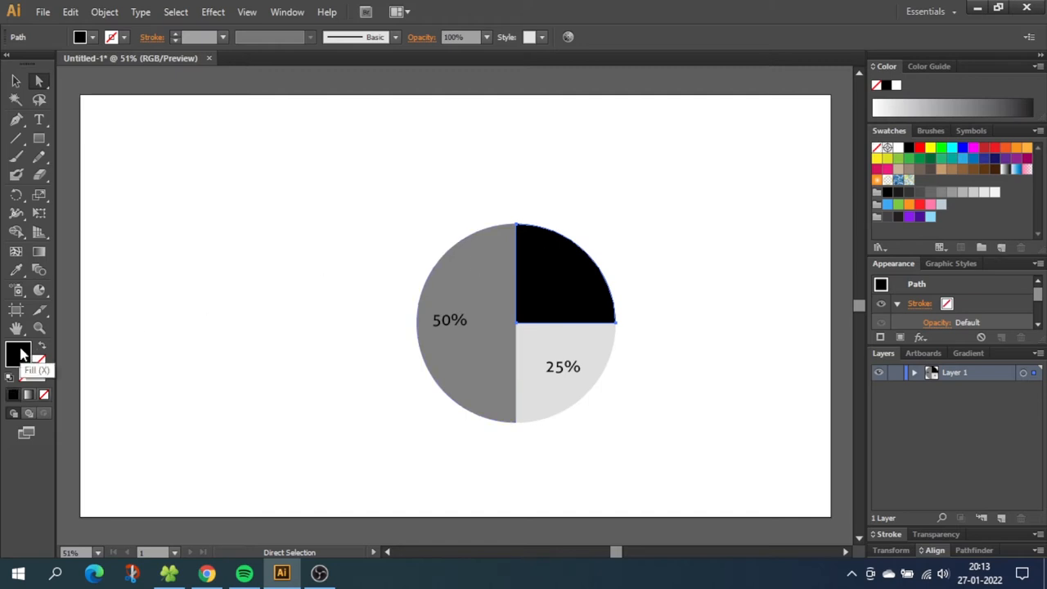
pyautogui.click(930, 218)
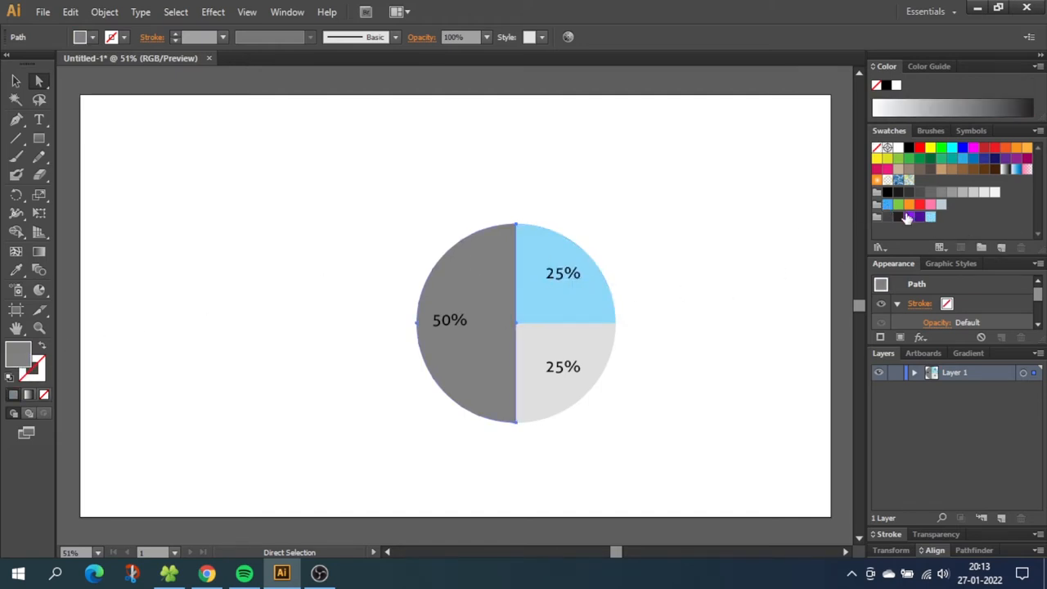
pyautogui.click(908, 216)
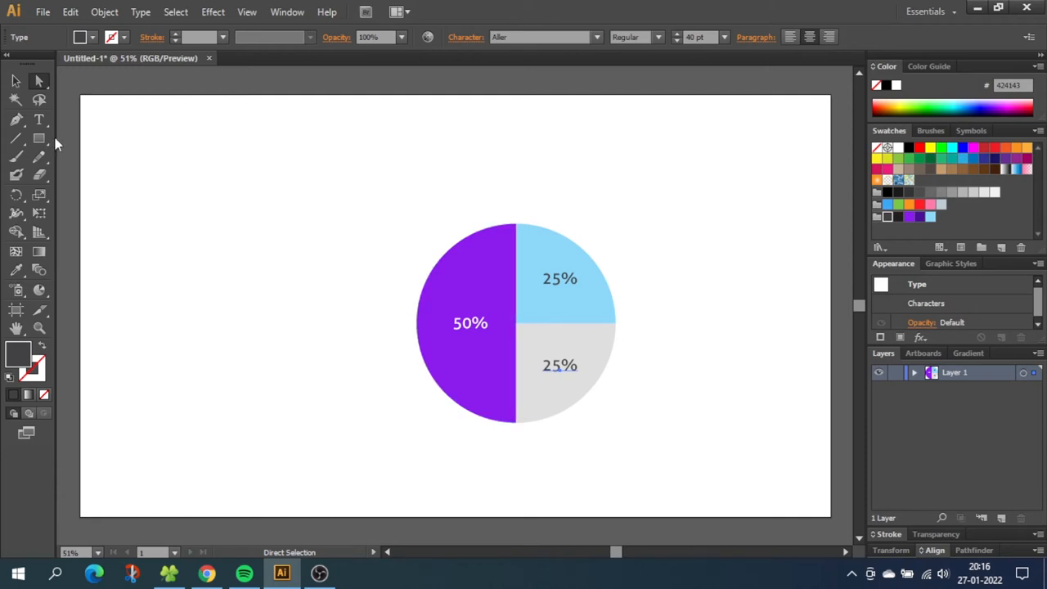
# Step: Draw a small dark grey circle right of the pie with the Ellipse Tool
pyautogui.click(38, 137)
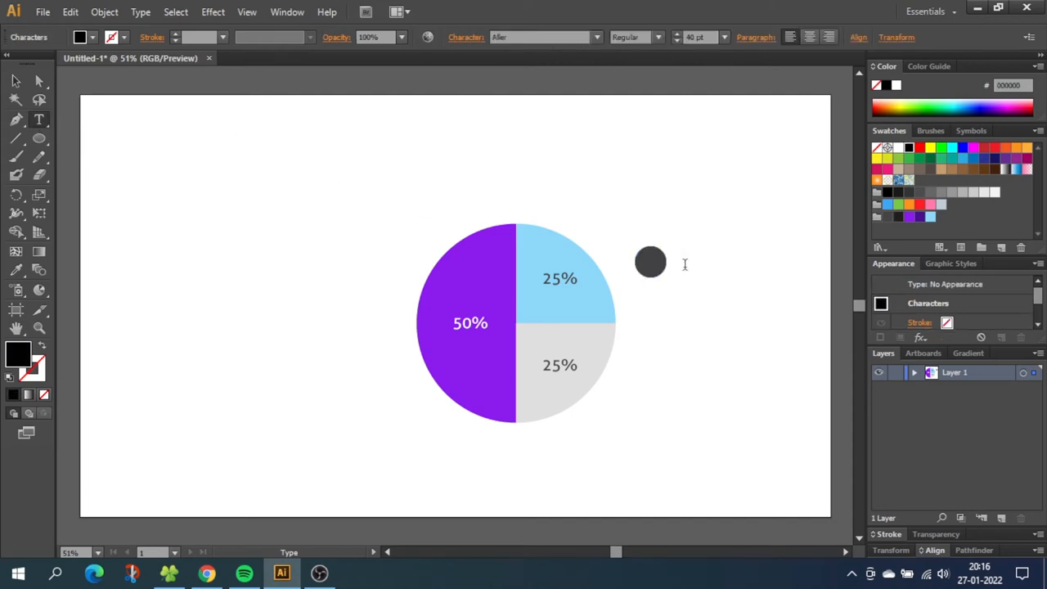
# Step: Label the circle 'Section 1' and Alt-drag the pair into three stacked legend rows
pyautogui.write('Section 1')
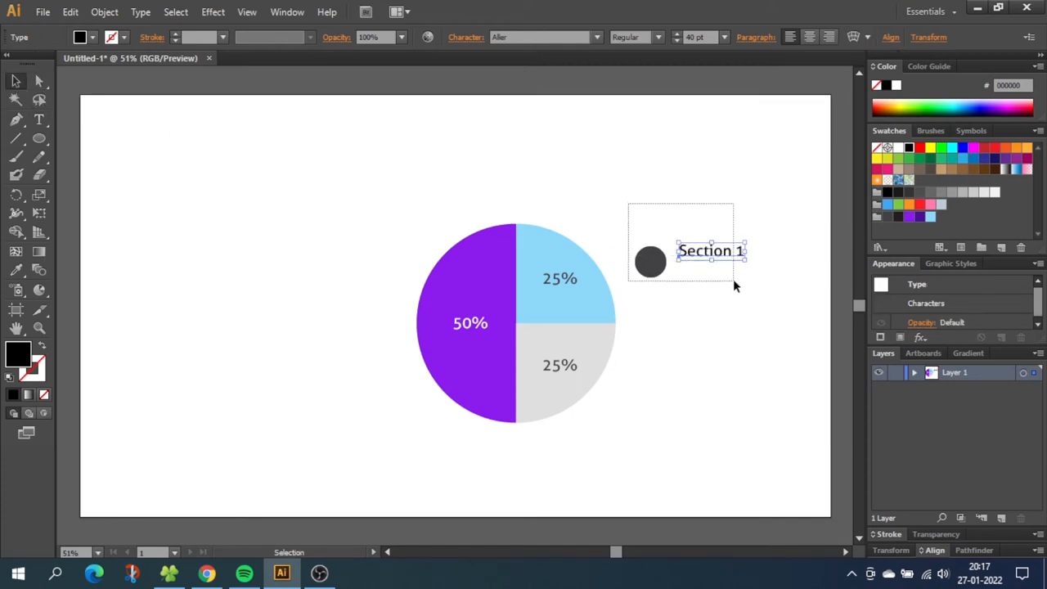
pyautogui.click(650, 261)
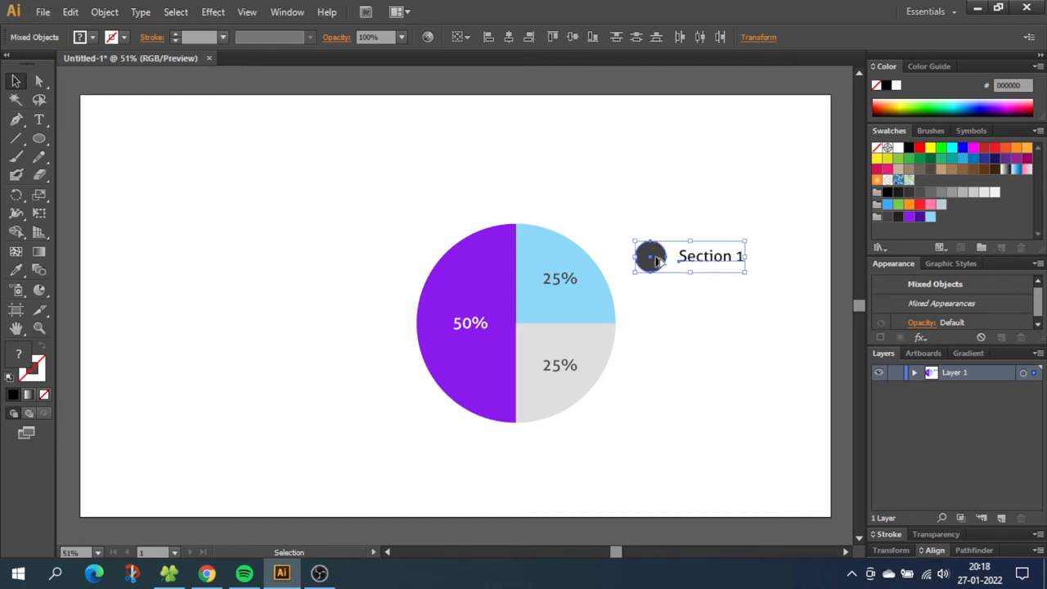
pyautogui.moveTo(650, 255); pyautogui.dragTo(653, 278)
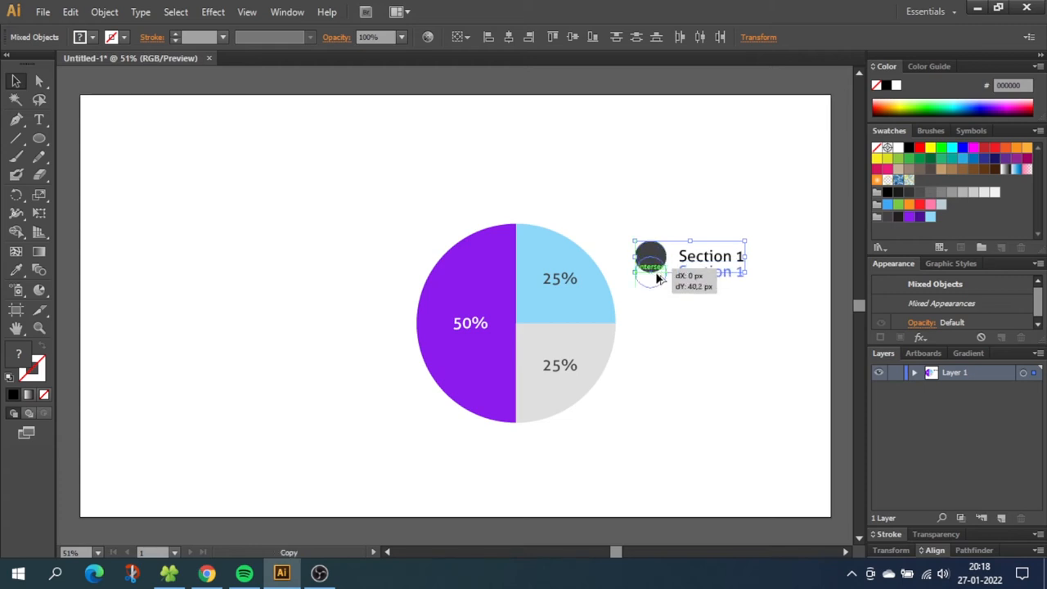
pyautogui.moveTo(650, 270); pyautogui.dragTo(650, 300)
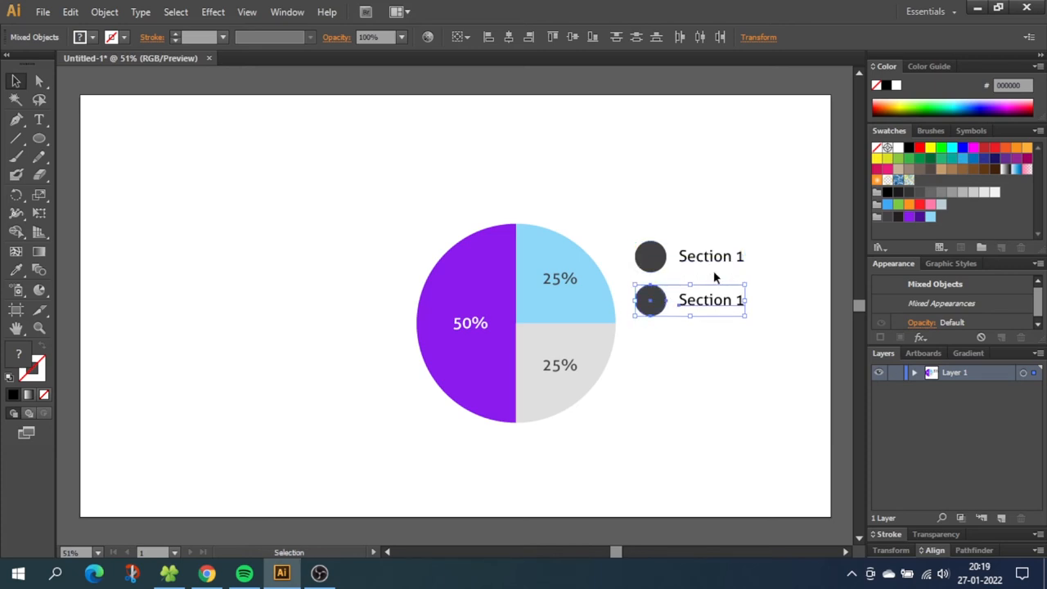
pyautogui.moveTo(689, 299); pyautogui.dragTo(690, 343)
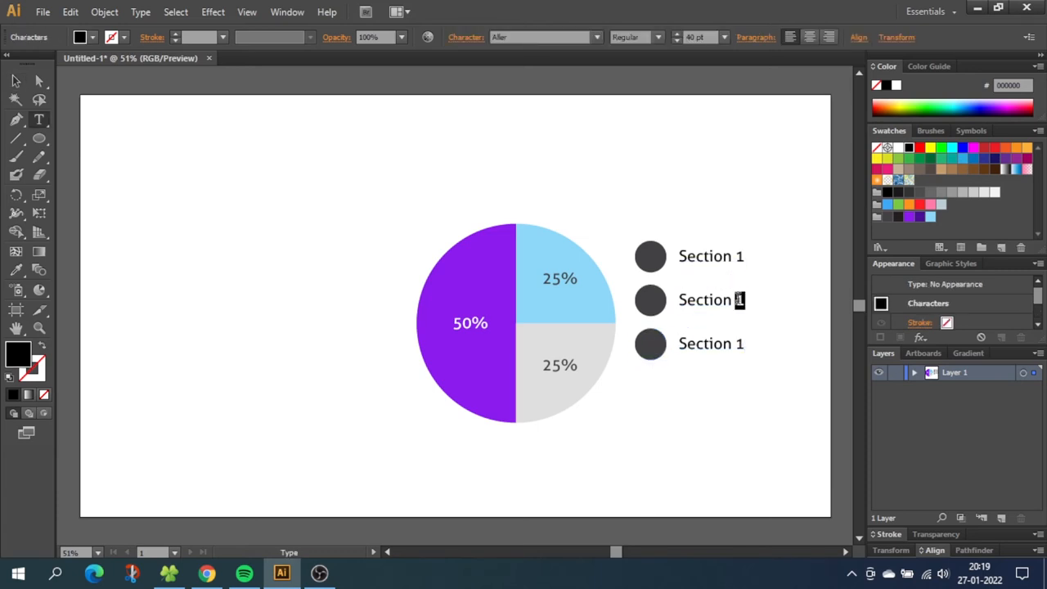
# Step: Rename rows to Section 2 and 3; eyedrop each circle's colour from its wedge
pyautogui.write('3')
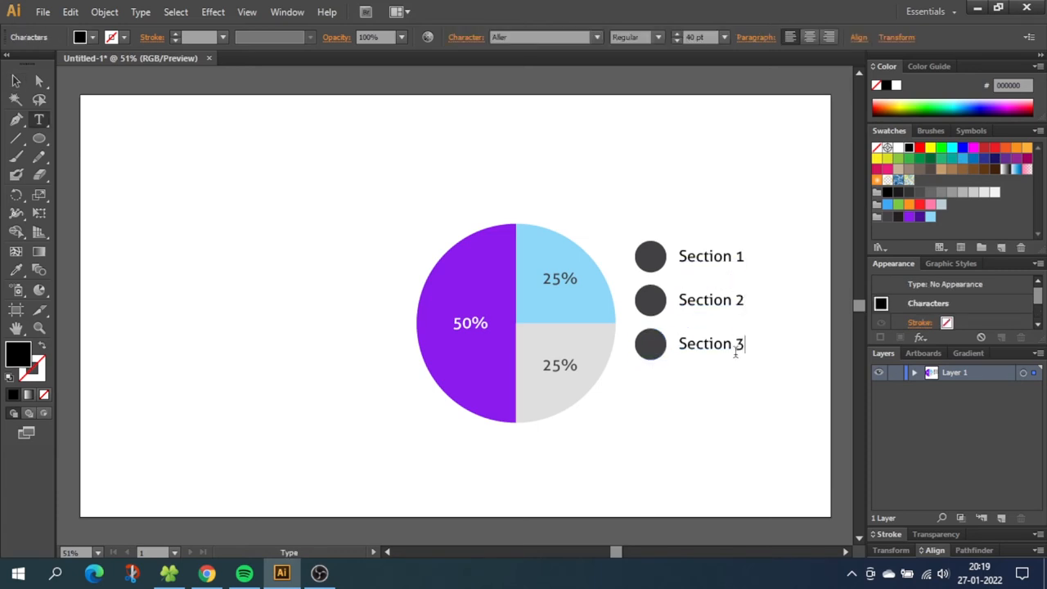
pyautogui.click(18, 81)
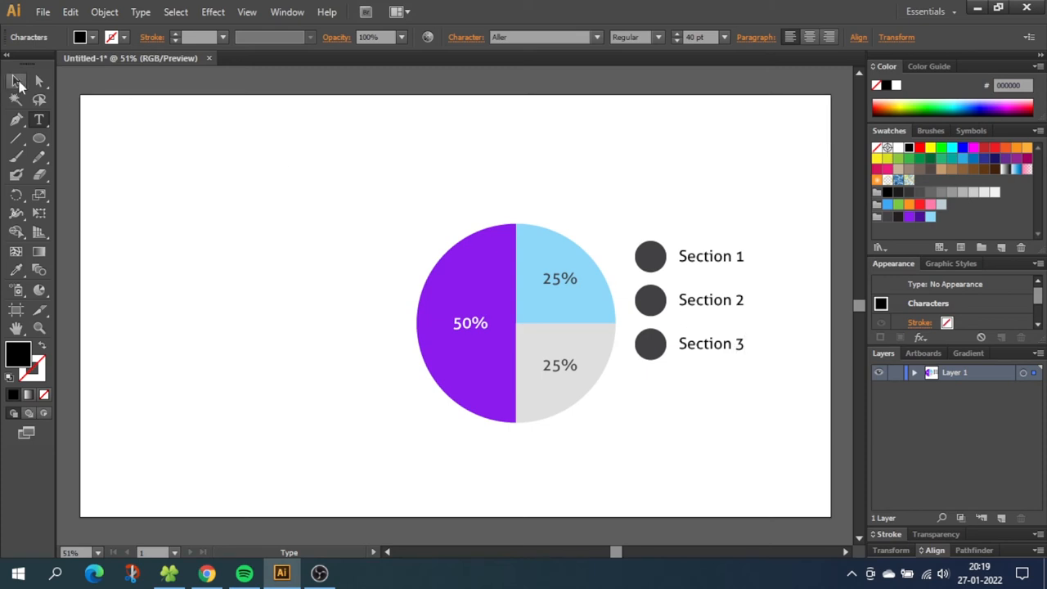
pyautogui.click(650, 256)
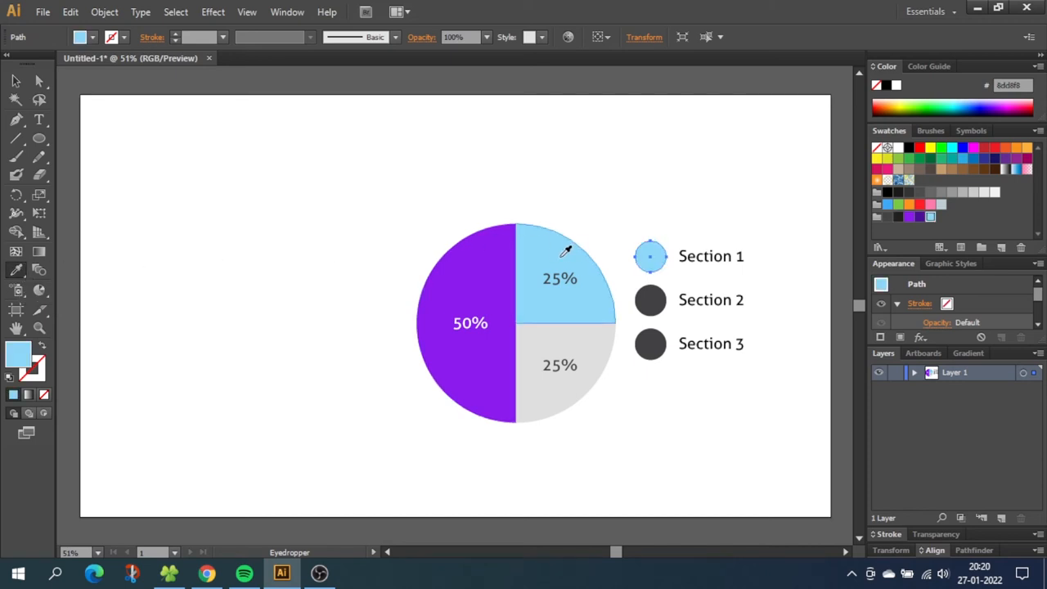
pyautogui.click(650, 299)
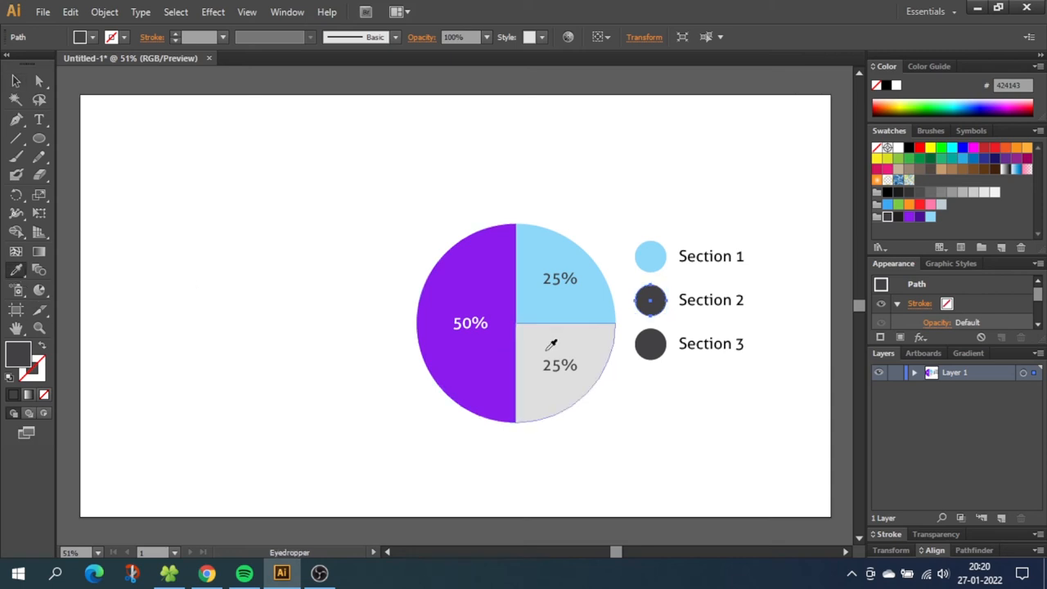
pyautogui.click(486, 348)
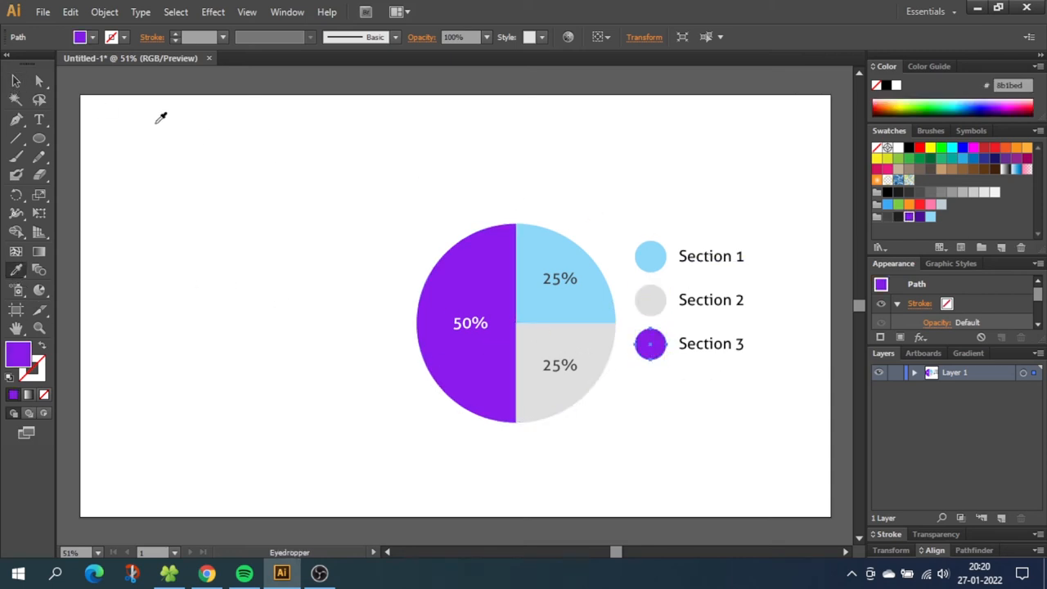
pyautogui.click(650, 342)
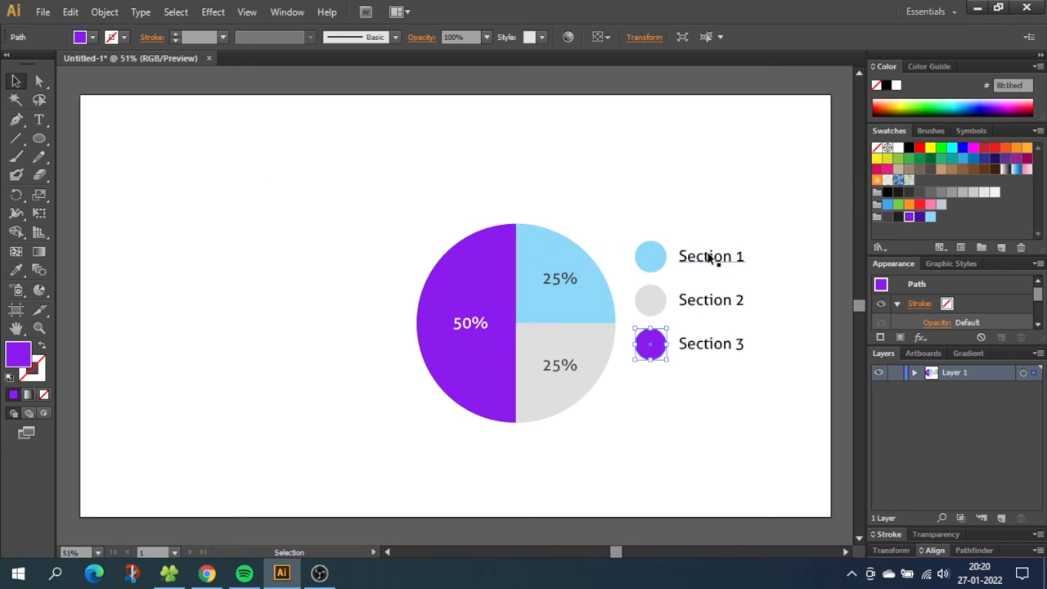
# Step: Copy a label above the legend as a Bold 60 pt 'Pie Chart' title
pyautogui.click(710, 256)
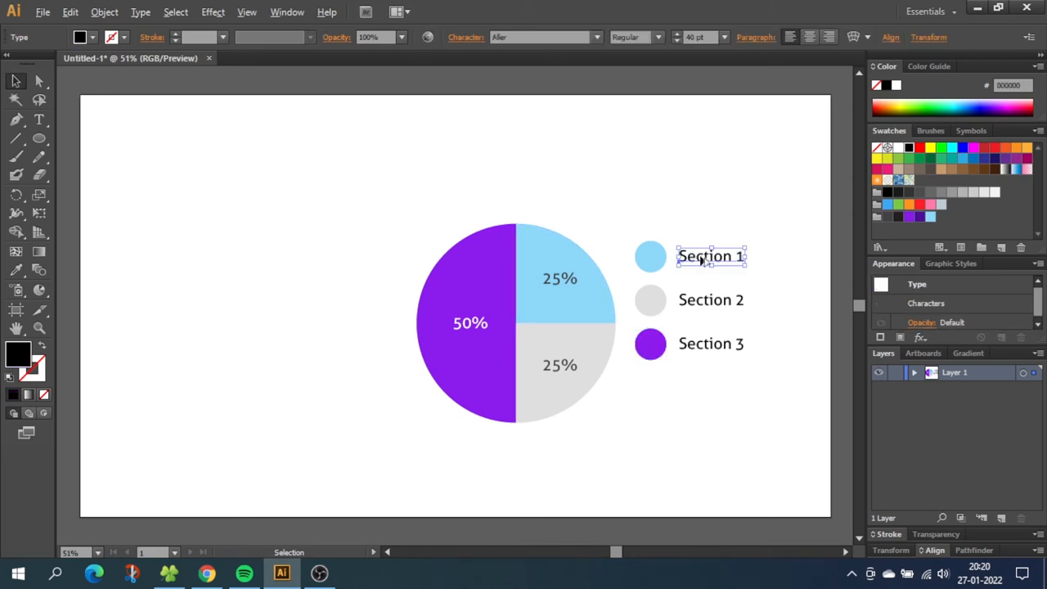
pyautogui.moveTo(710, 256); pyautogui.dragTo(666, 221)
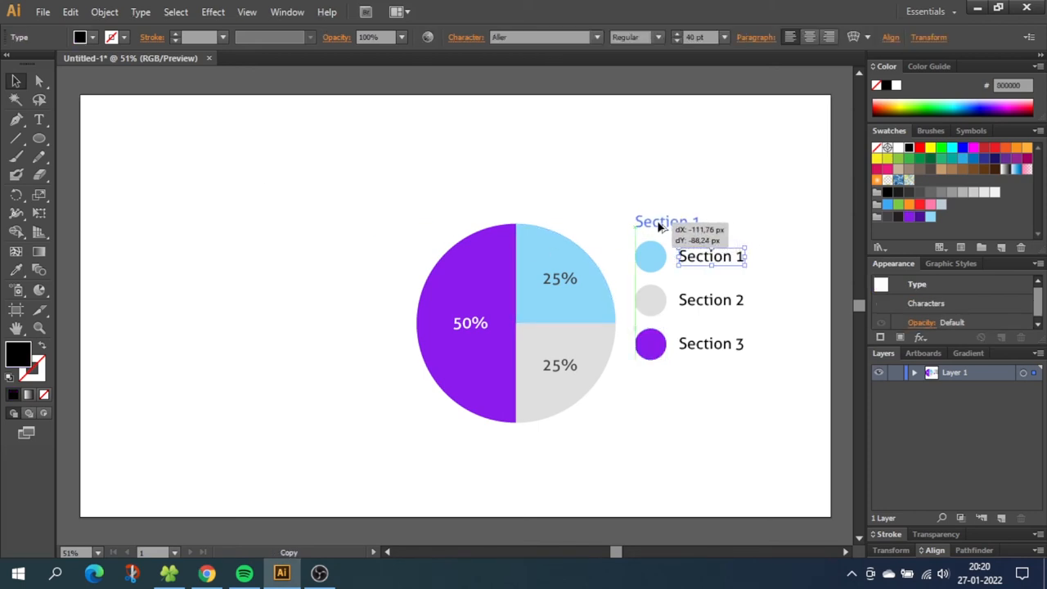
pyautogui.click(669, 221)
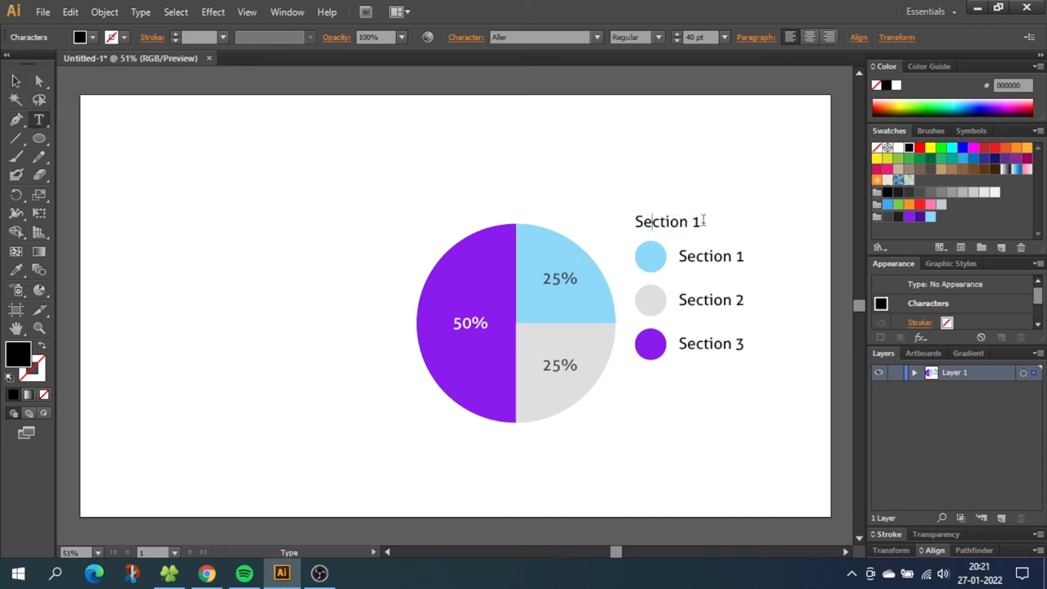
pyautogui.write('Pie Chart')
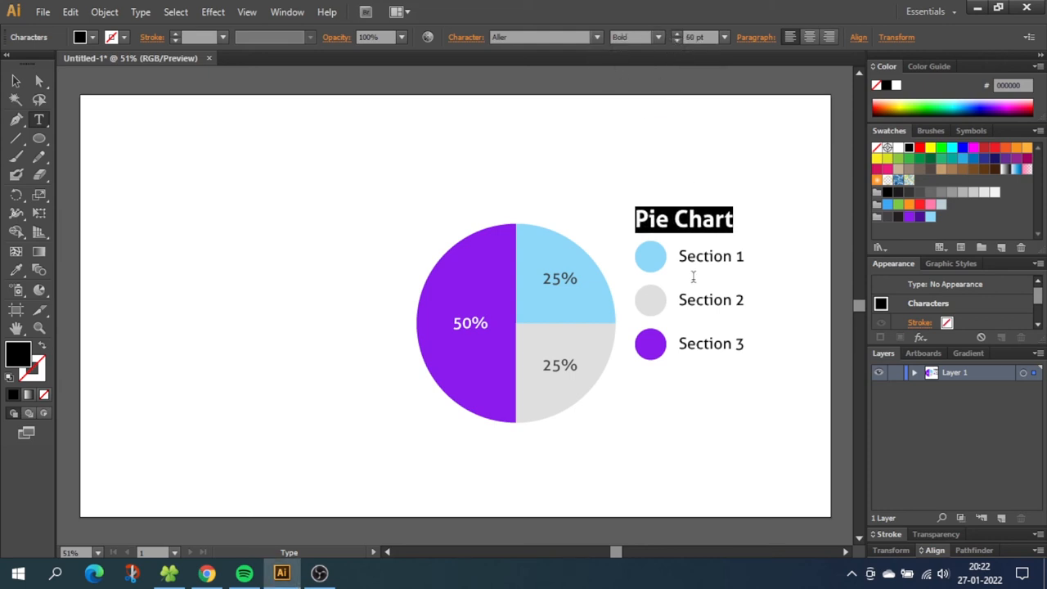
pyautogui.doubleClick(710, 344)
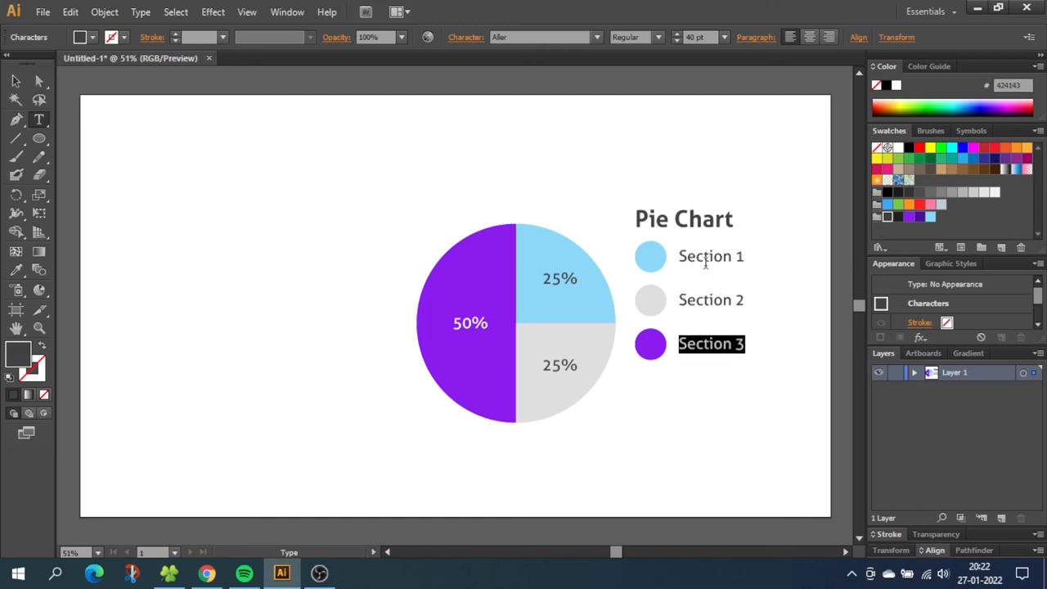
pyautogui.moveTo(540, 283)
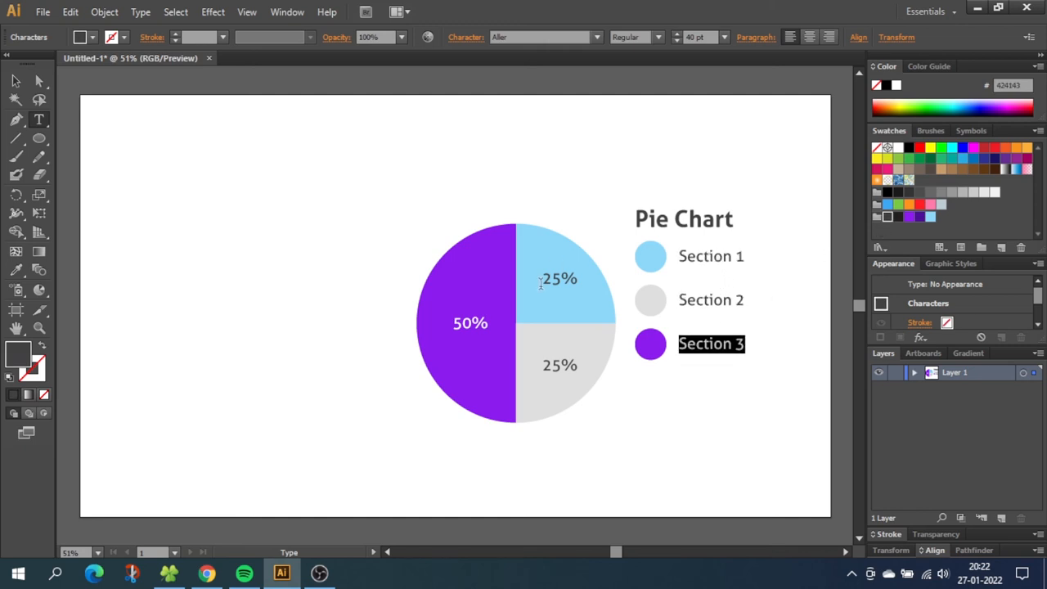
pyautogui.click(15, 82)
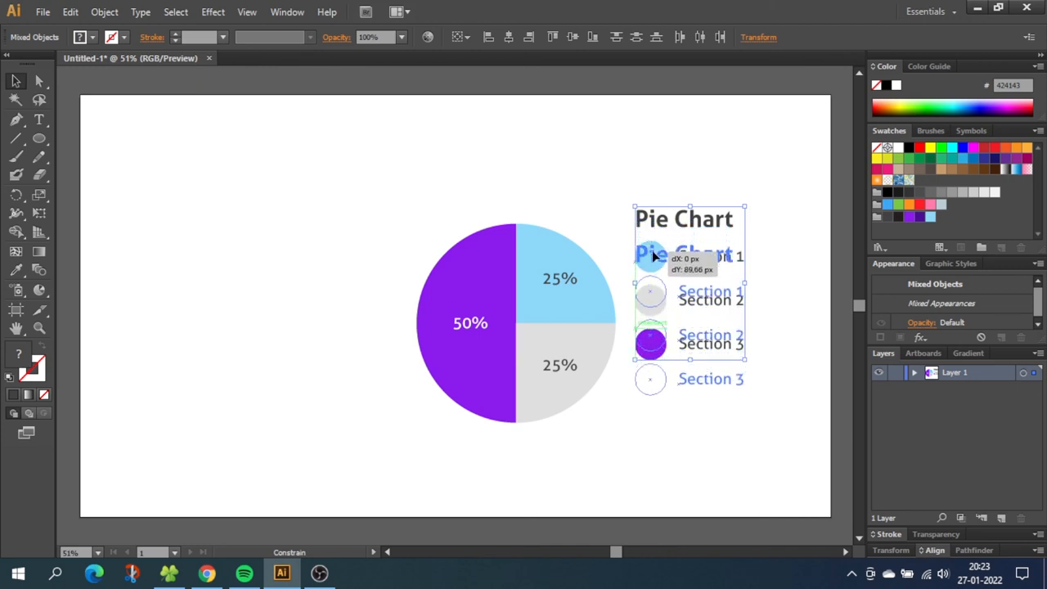
# Step: Select the pie chart and legend together and open the Transform > Scale dialog
pyautogui.click(664, 234)
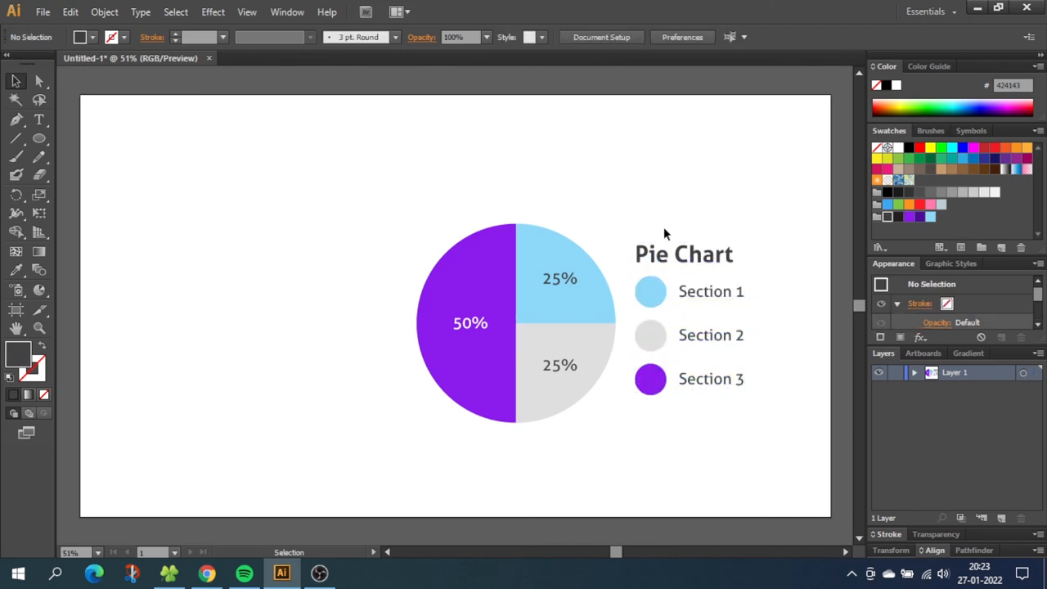
pyautogui.moveTo(691, 221)
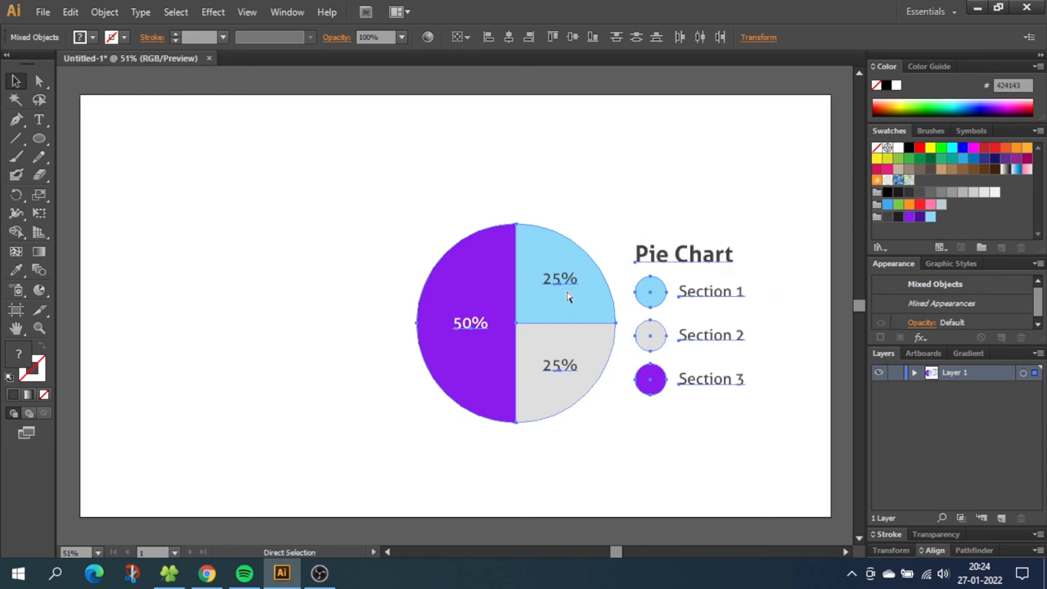
pyautogui.click(709, 334)
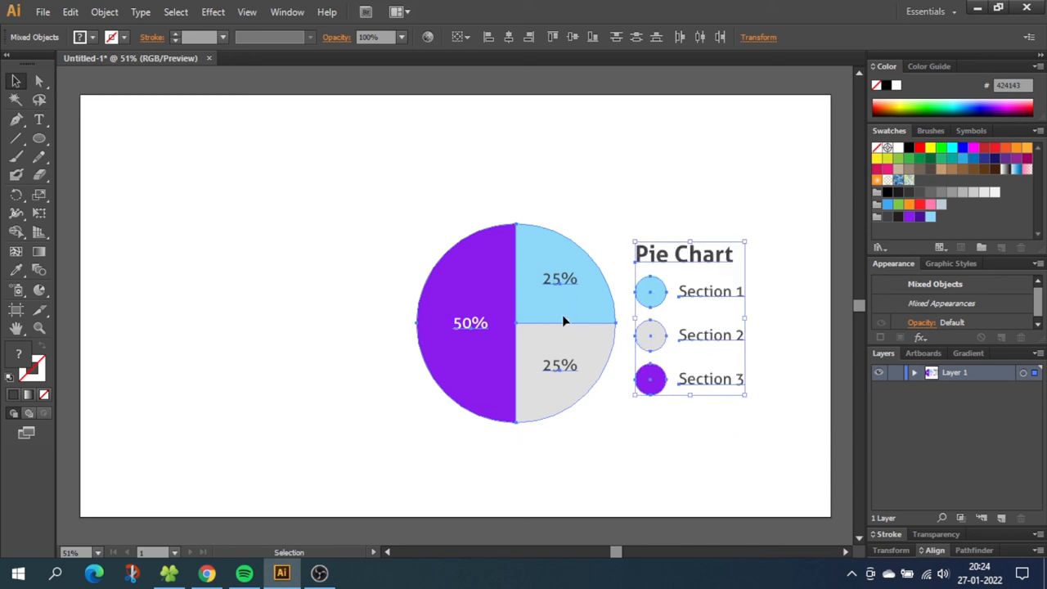
pyautogui.rightClick(564, 321)
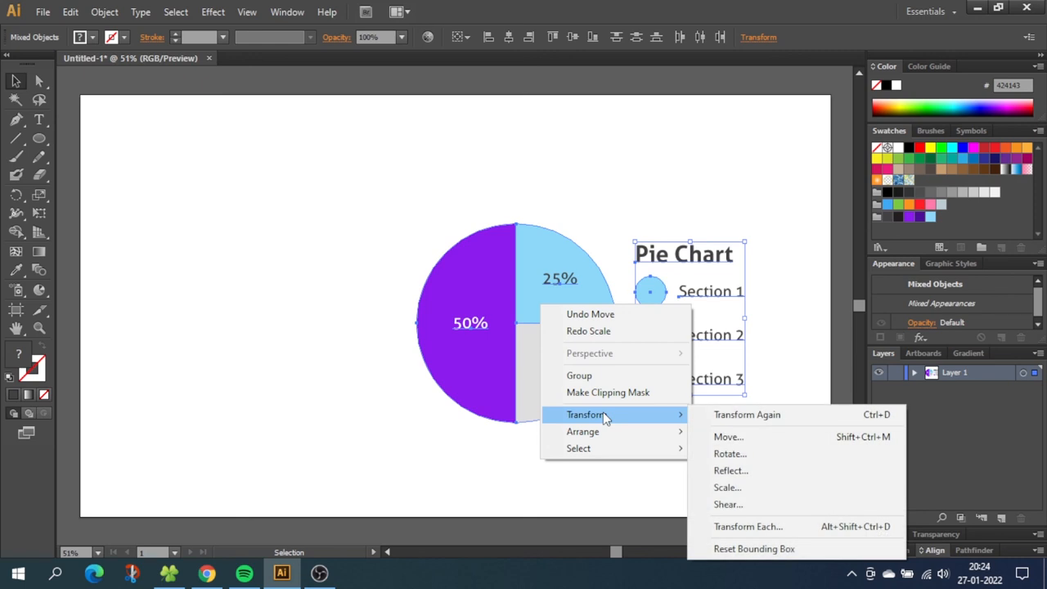
pyautogui.click(727, 487)
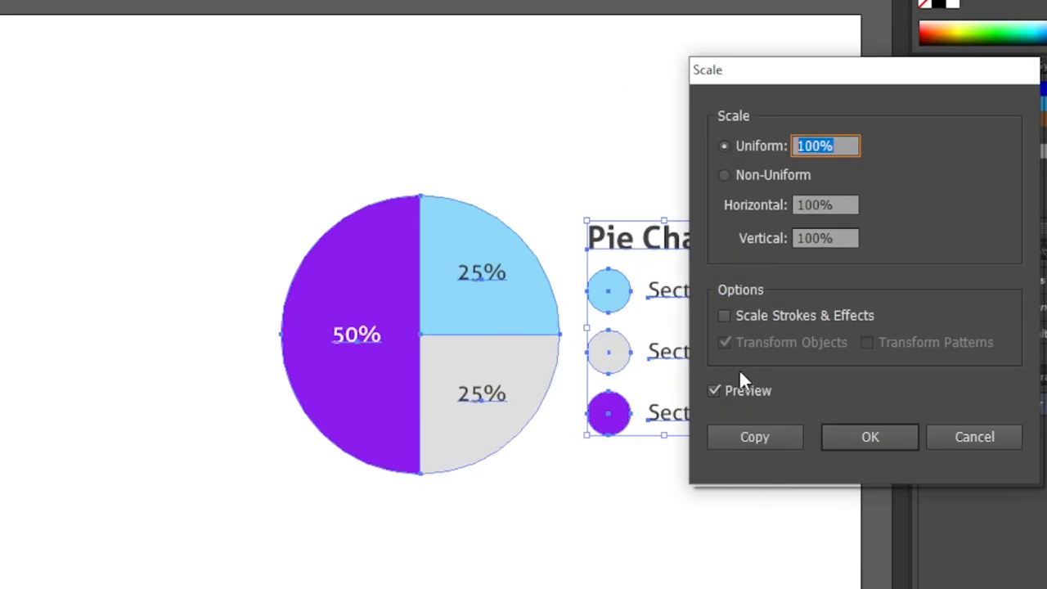